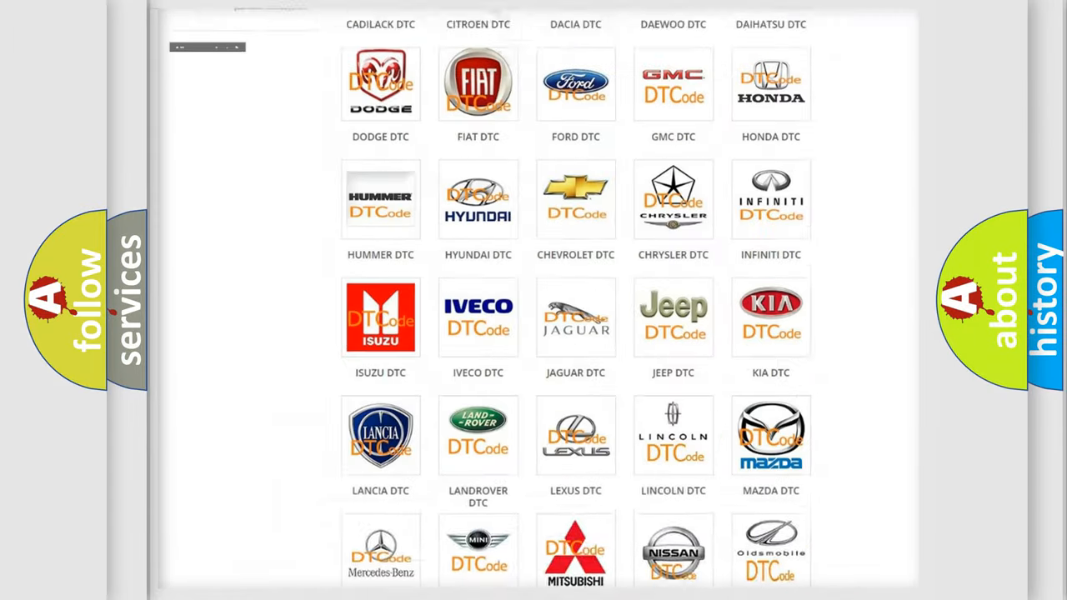
# - Choose Lincoln from the DTC brand grid and browse its list of diagnostic trouble codes
pyautogui.scroll(3)
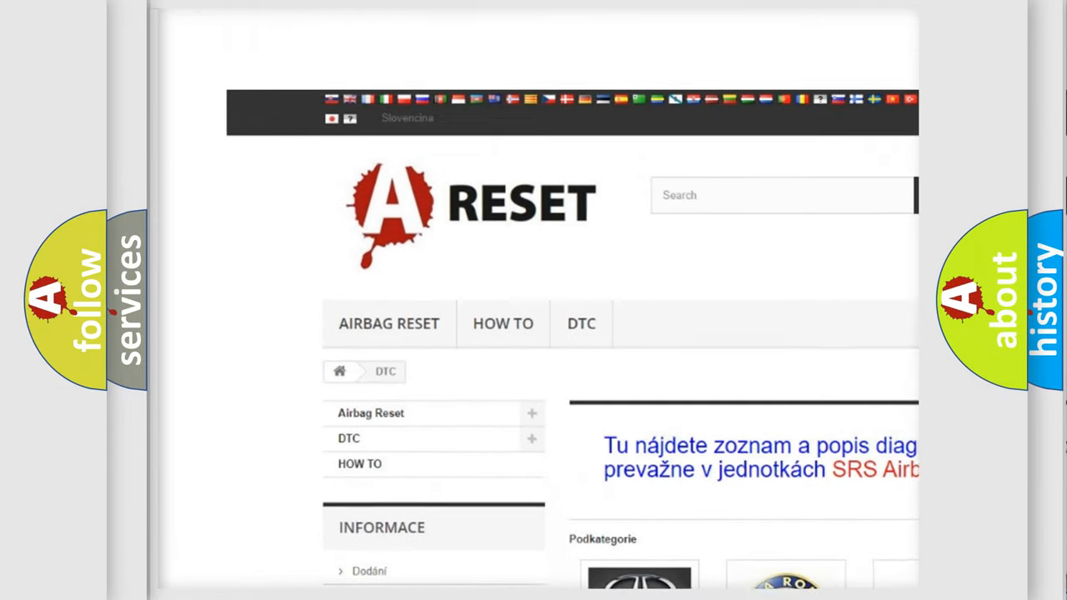
pyautogui.scroll(-3)
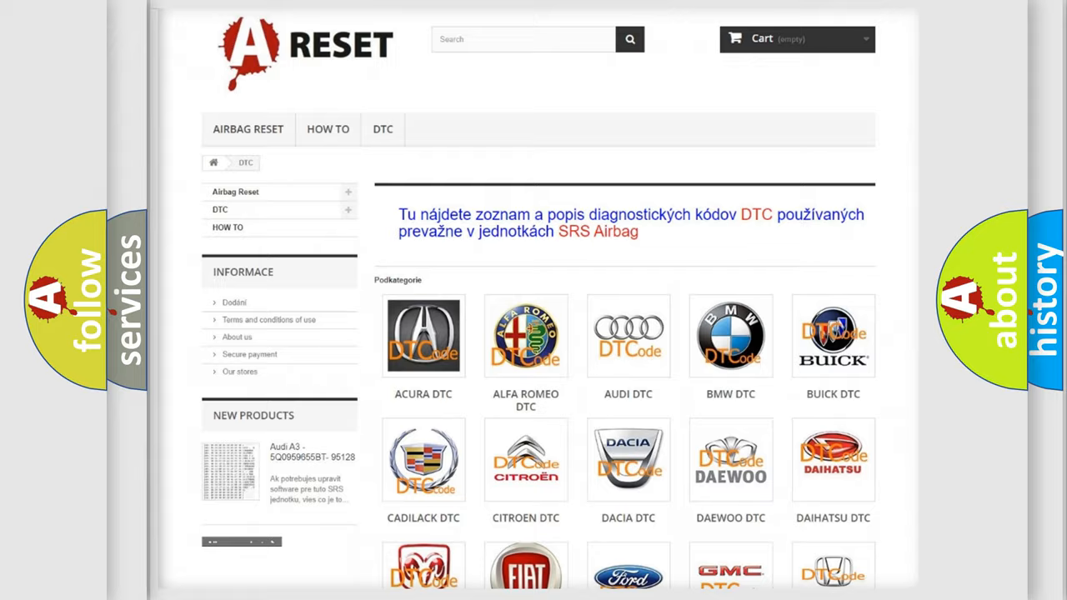
pyautogui.scroll(-3)
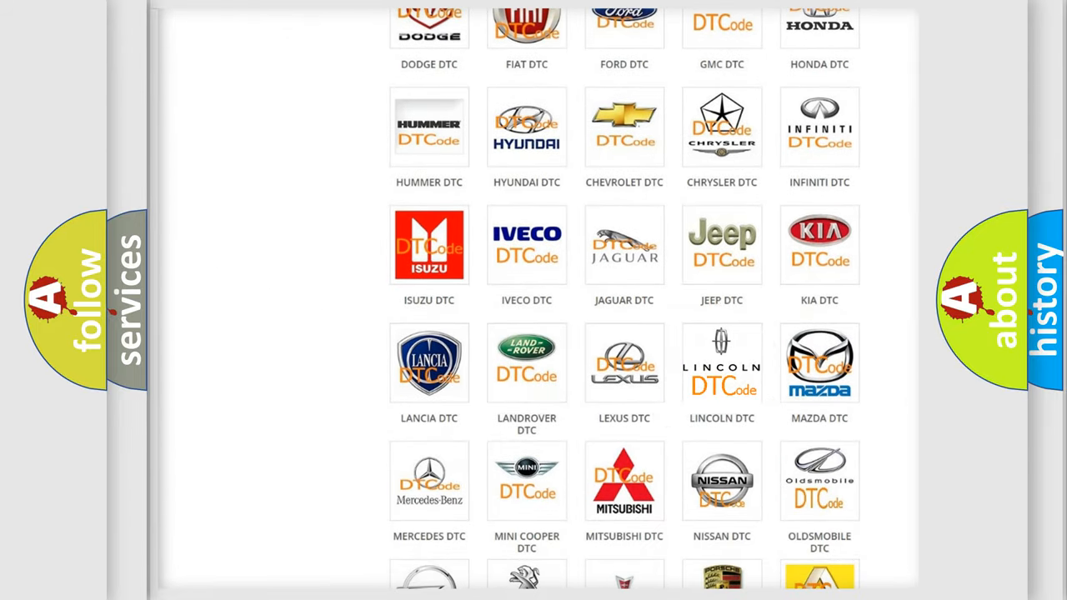
pyautogui.click(720, 363)
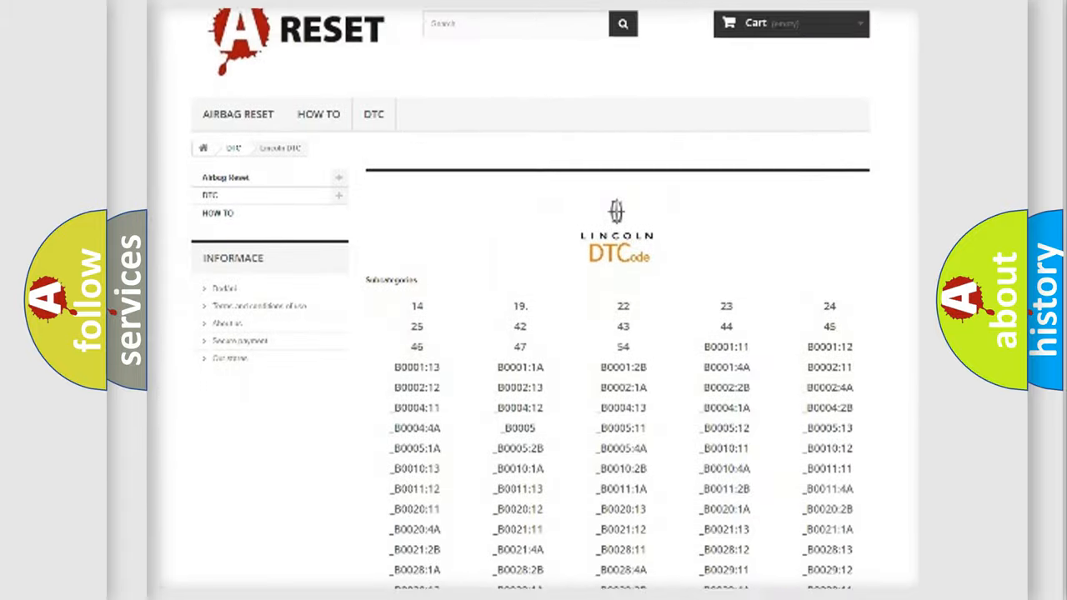
pyautogui.scroll(-3)
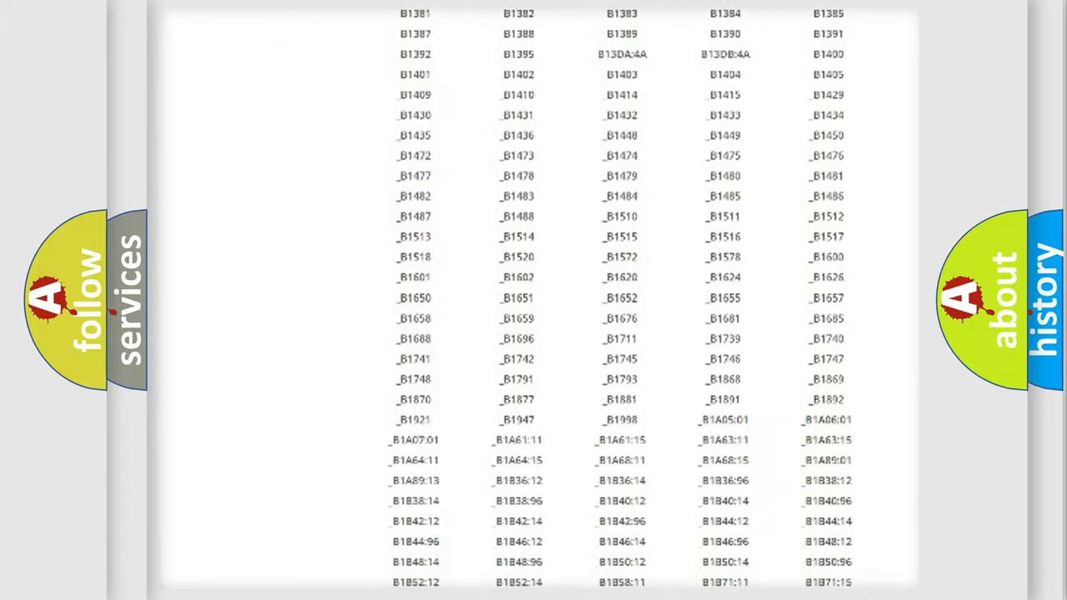
pyautogui.scroll(3)
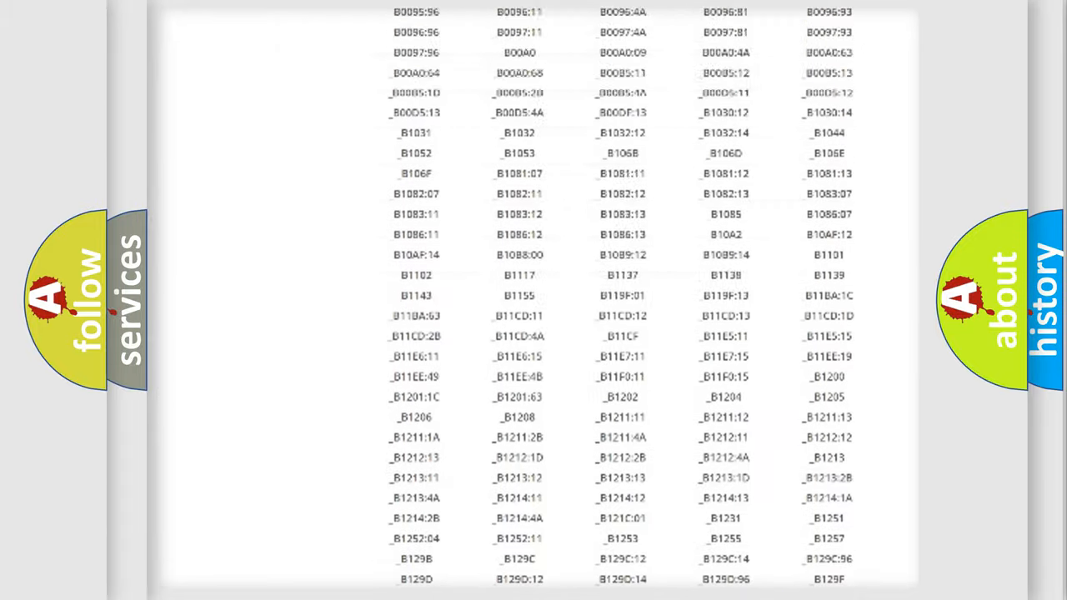
pyautogui.scroll(3)
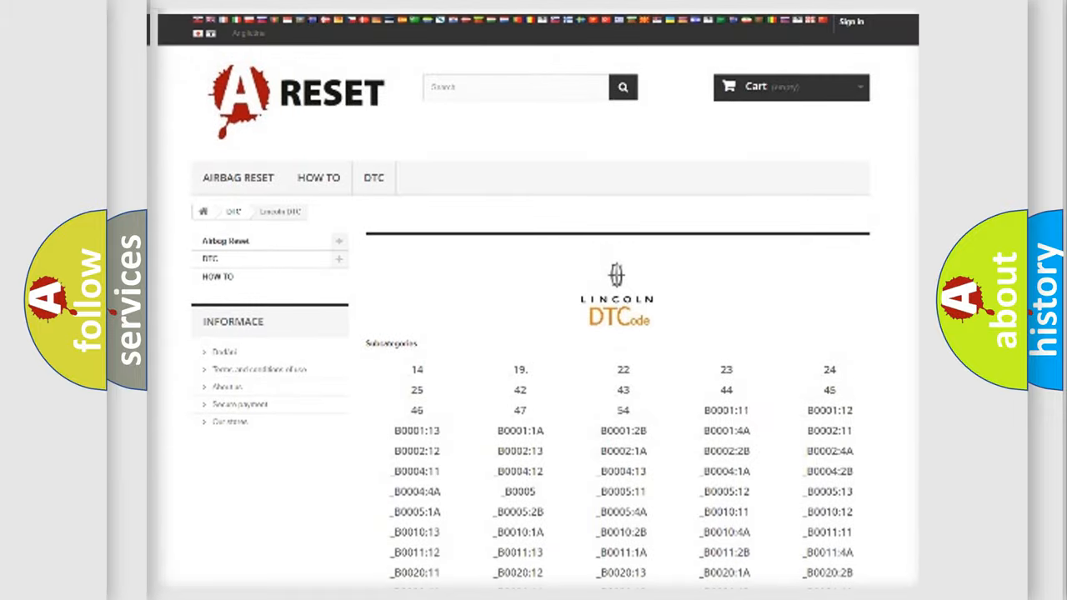